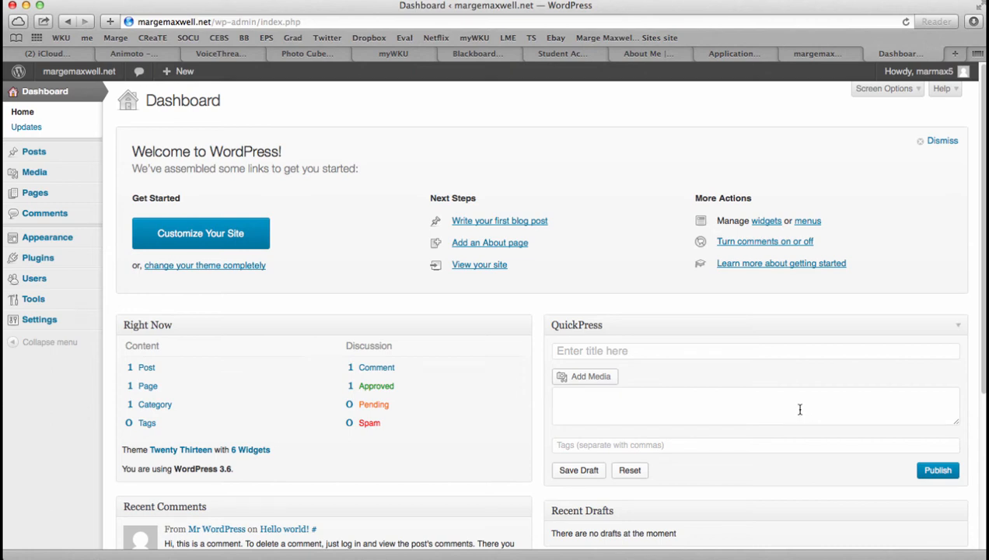
{"action": "mouse_move", "coordinate": [783, 373]}
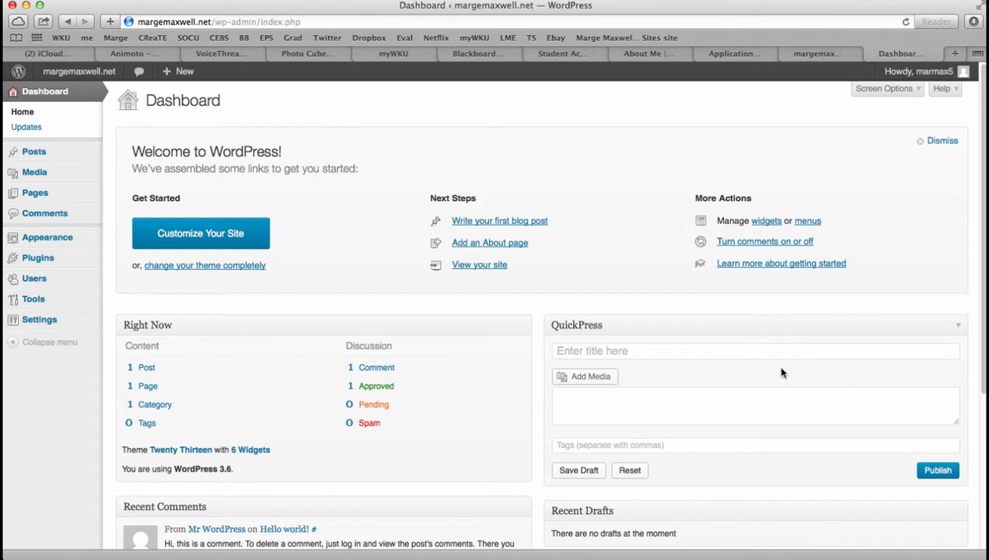
{"action": "mouse_move", "coordinate": [34, 152]}
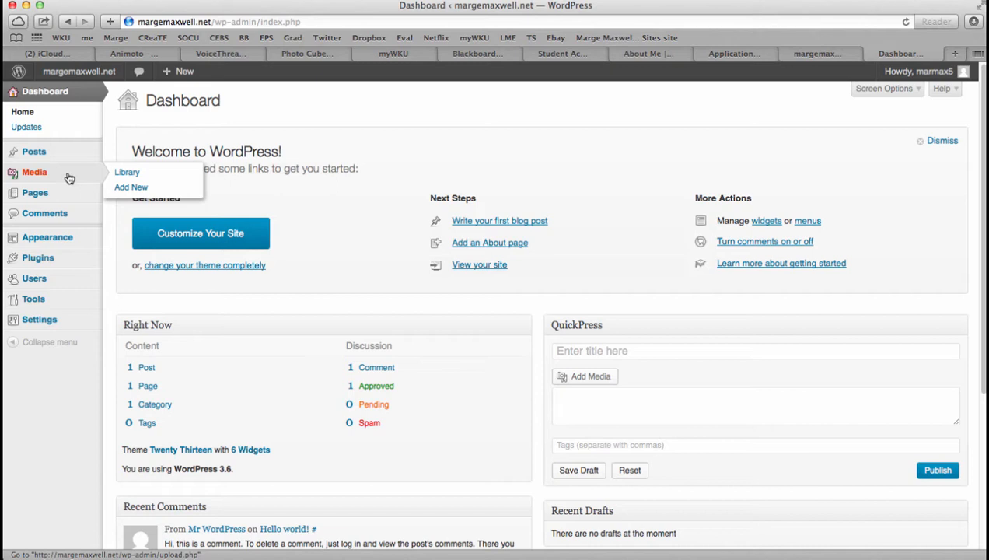
{"action": "mouse_move", "coordinate": [34, 192]}
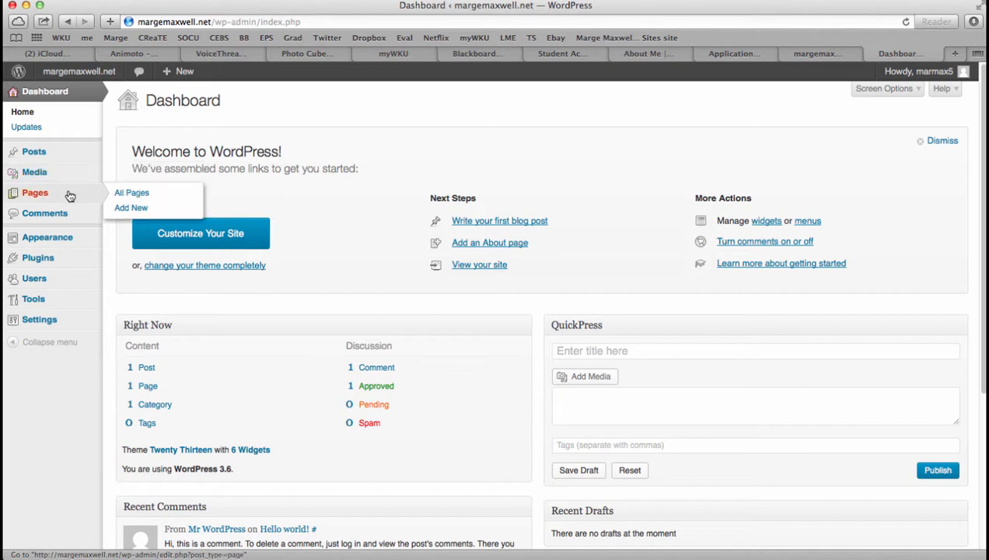
{"action": "mouse_move", "coordinate": [77, 217]}
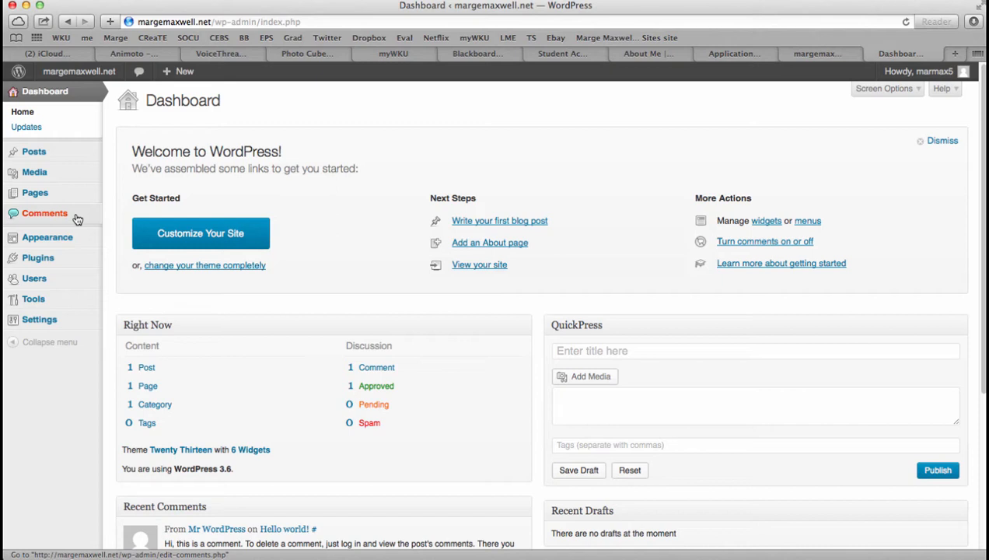
{"action": "mouse_move", "coordinate": [48, 237]}
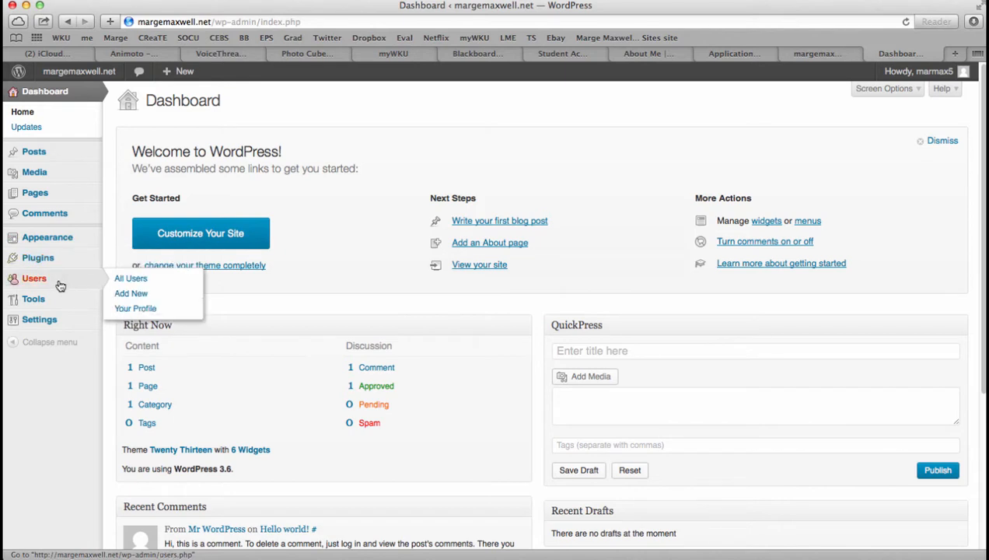
{"action": "mouse_move", "coordinate": [34, 278]}
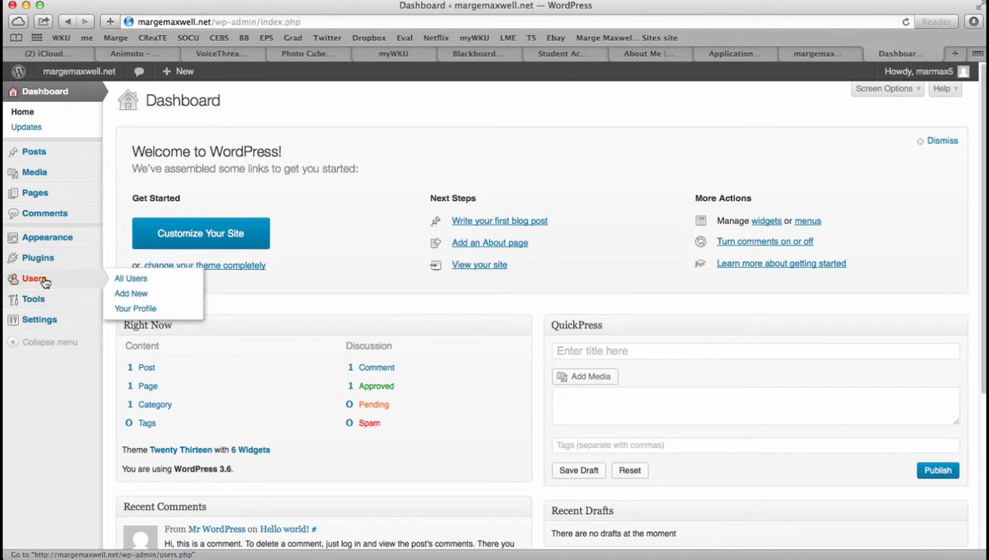
{"action": "mouse_move", "coordinate": [65, 284]}
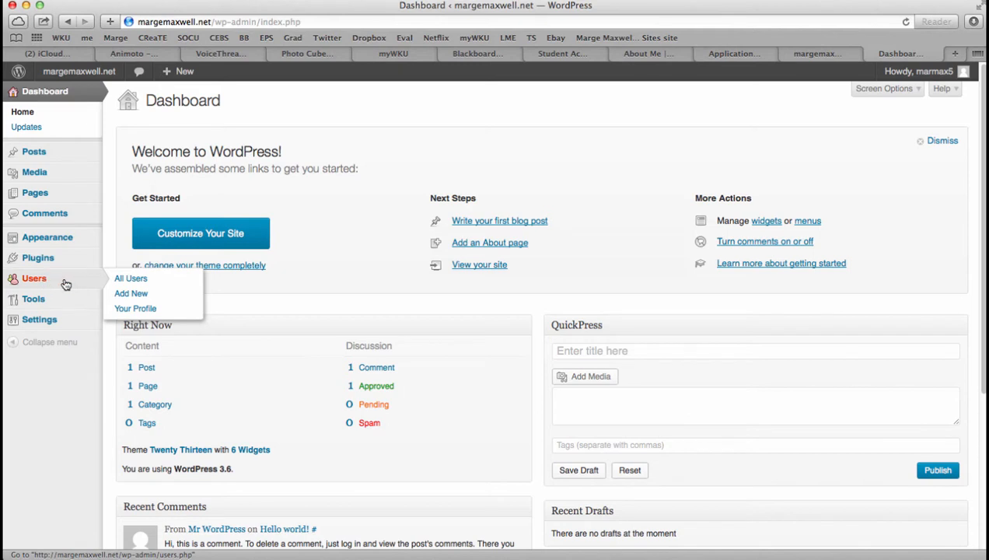
{"action": "mouse_move", "coordinate": [69, 305]}
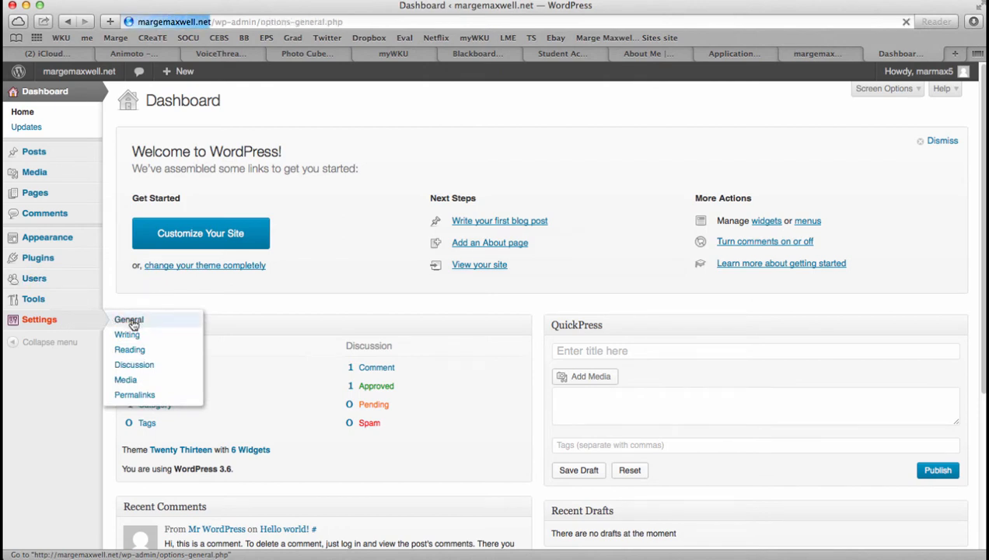
In General Settings, set the Site Title to 'Dr. Maxwell's Ed Tech Blog'.
{"action": "left_click", "coordinate": [128, 320]}
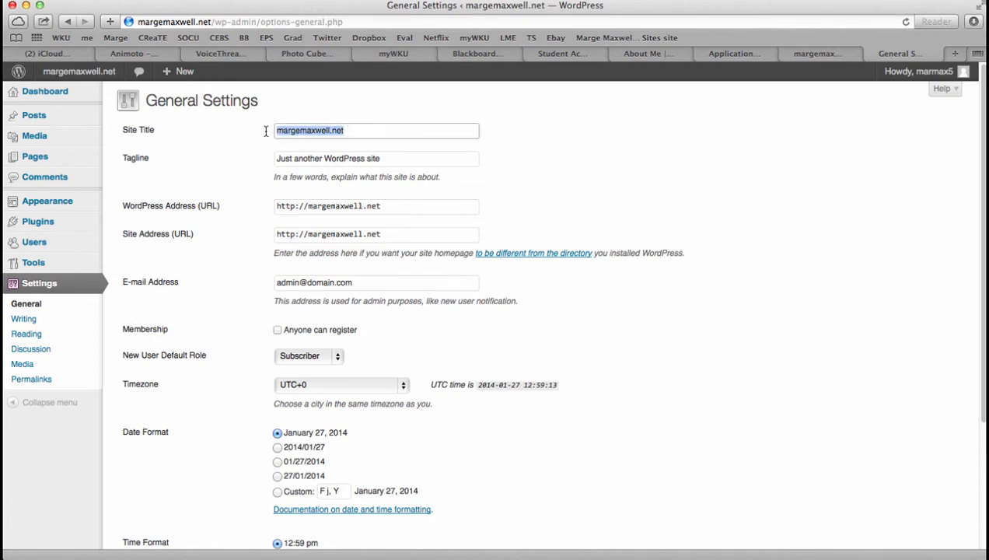
{"action": "mouse_move", "coordinate": [265, 133]}
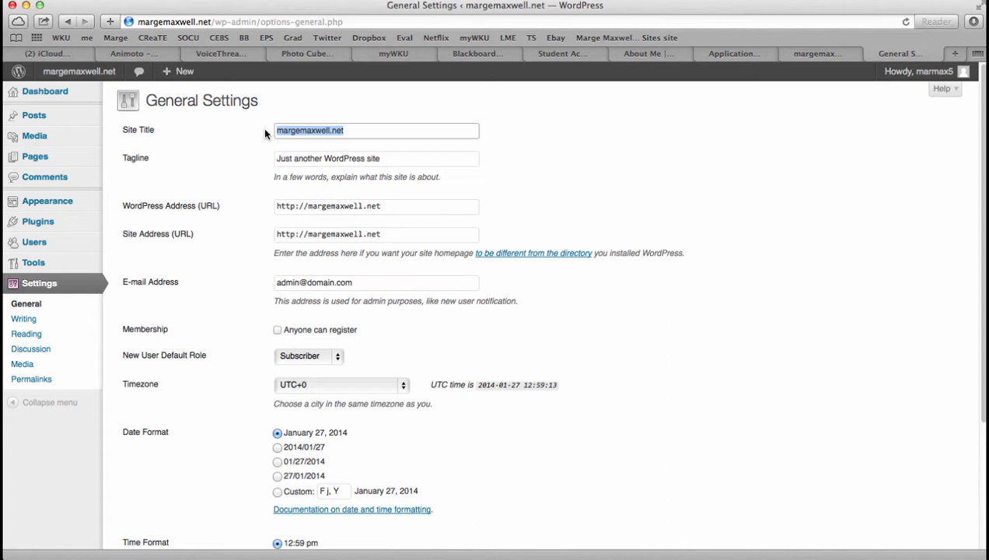
{"action": "type", "text": "D"}
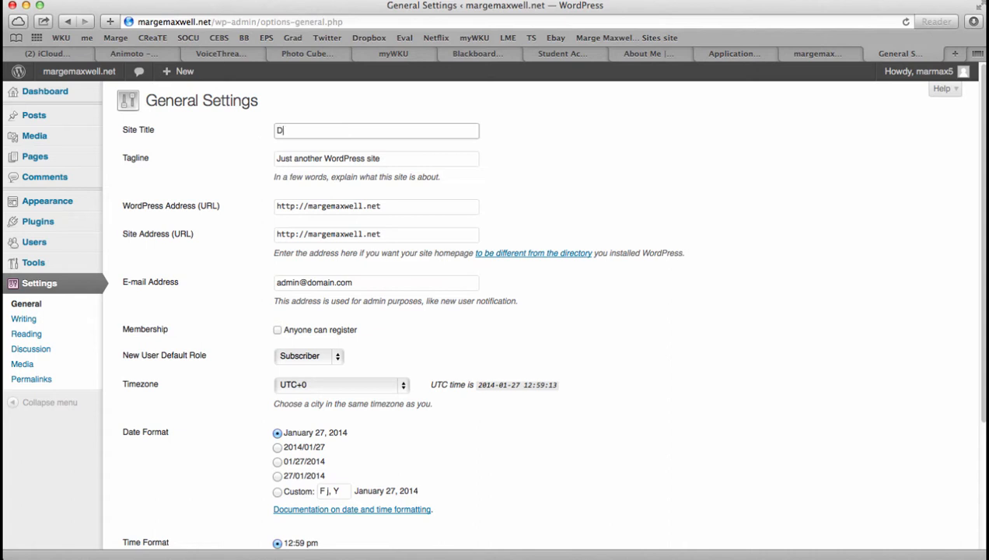
{"action": "type", "text": "r. Maxwell"}
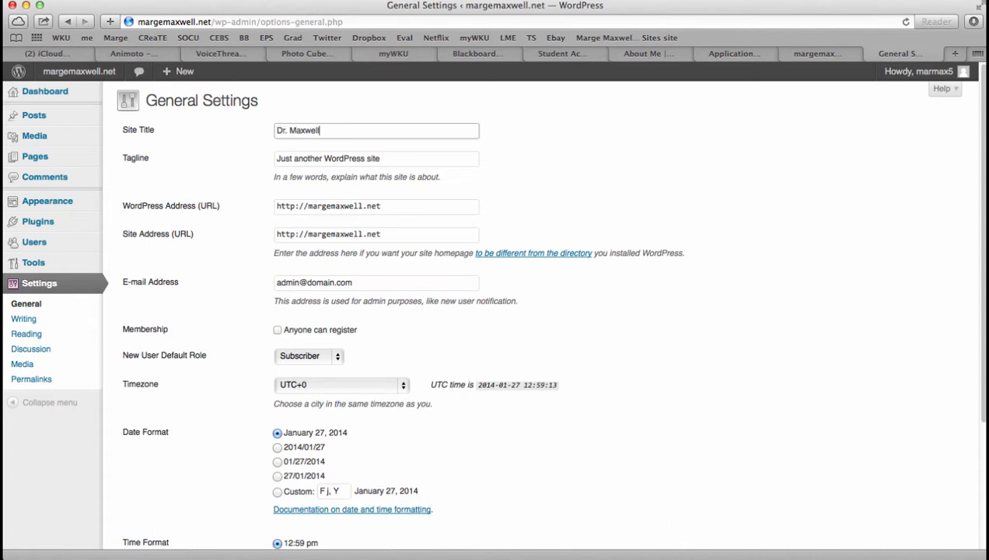
{"action": "type", "text": "'s Ed"}
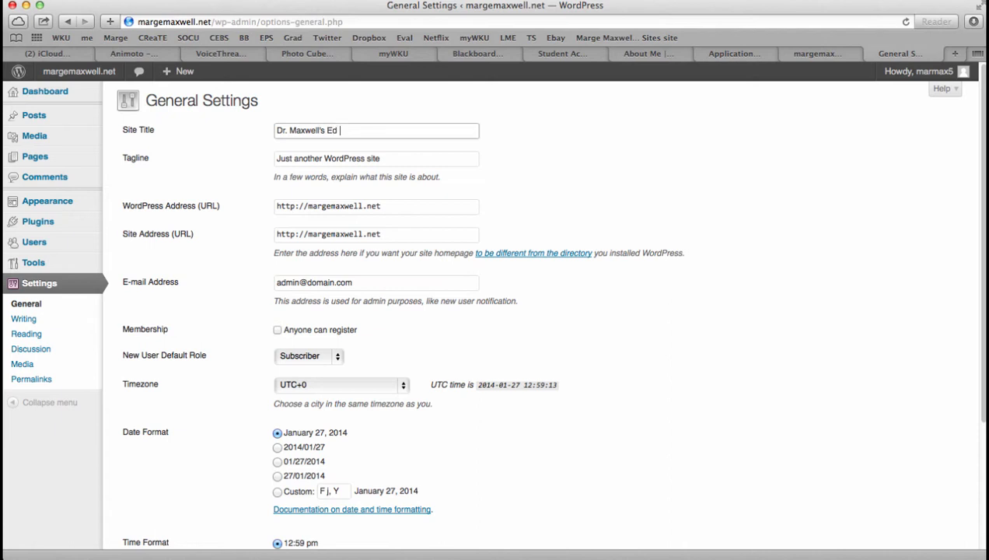
{"action": "type", "text": "Tech"}
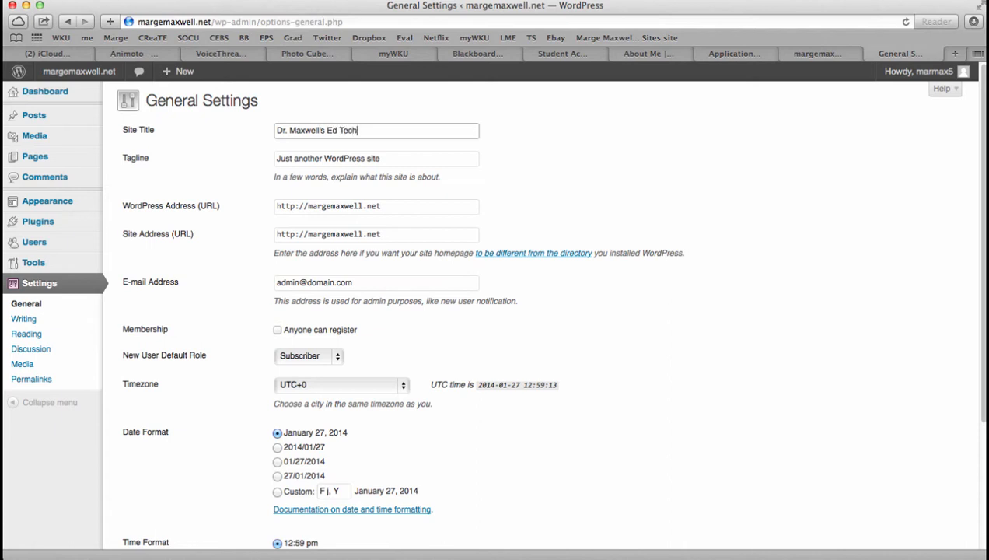
{"action": "type", "text": "Blog"}
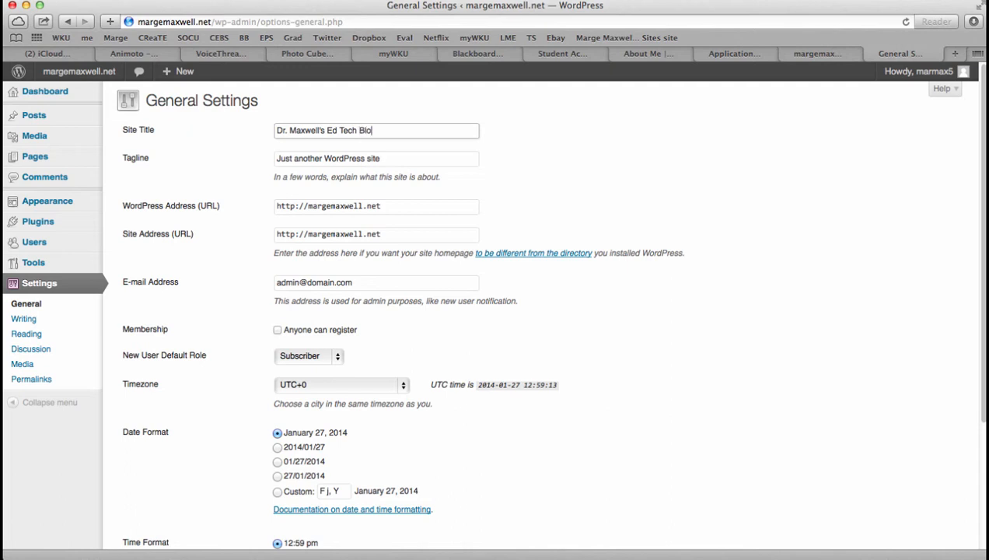
{"action": "type", "text": "g"}
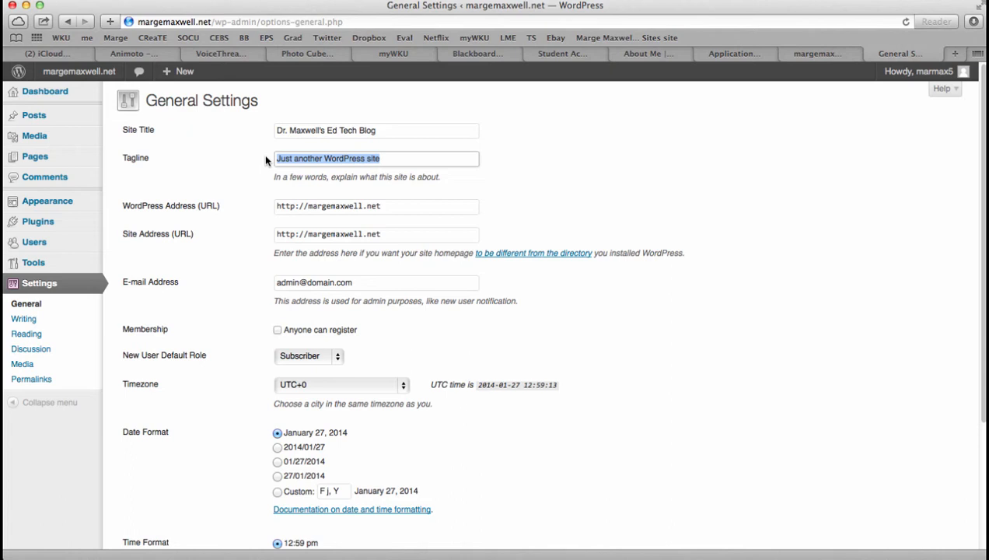
Enter 'WKU LME Ed Tech Blog' as the site tagline.
{"action": "type", "text": "WKU"}
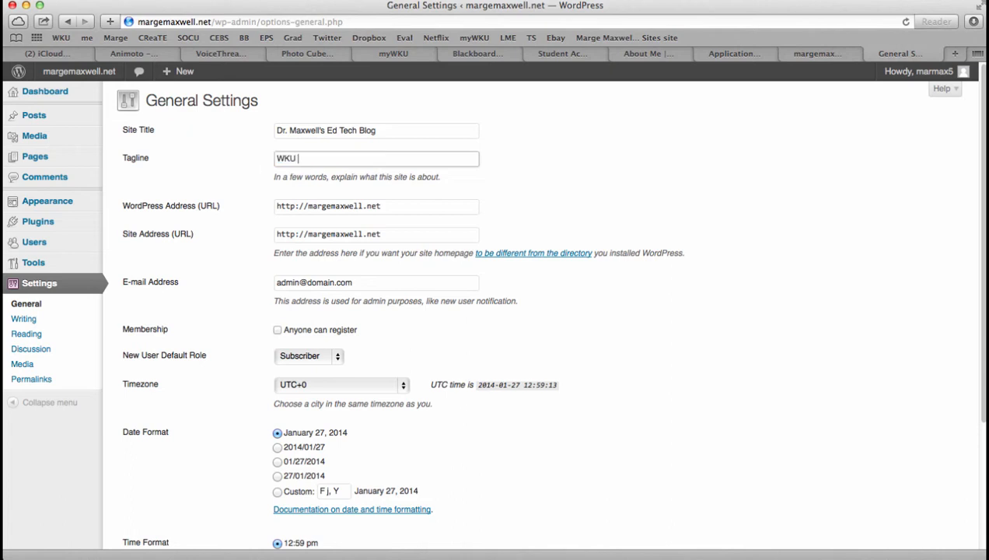
{"action": "type", "text": "LME E"}
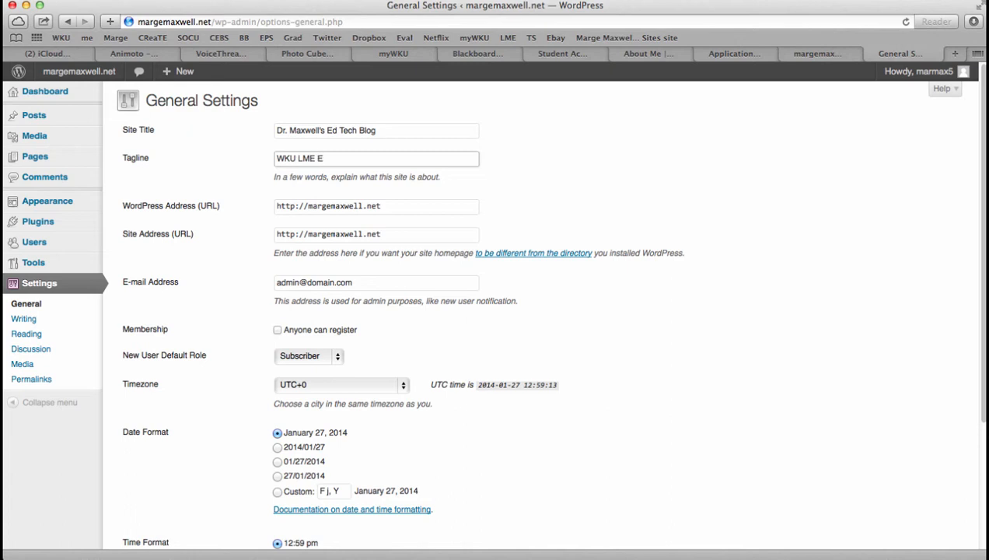
{"action": "type", "text": "d Tech"}
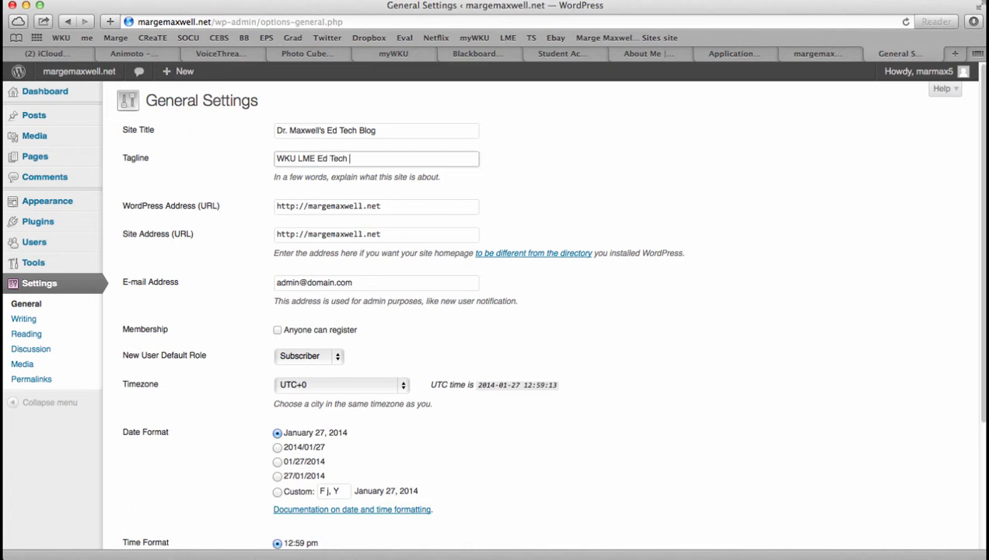
{"action": "type", "text": "Blog"}
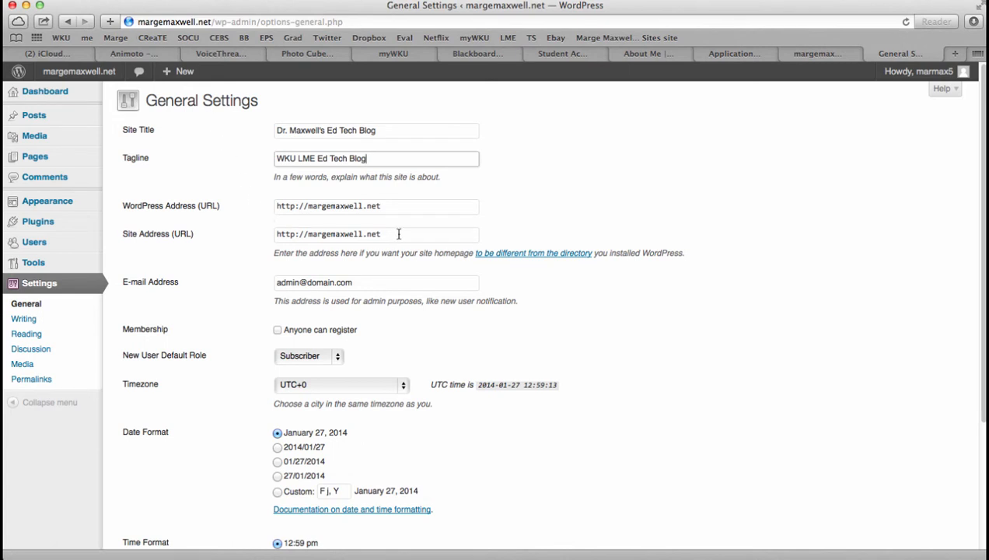
{"action": "mouse_move", "coordinate": [238, 326]}
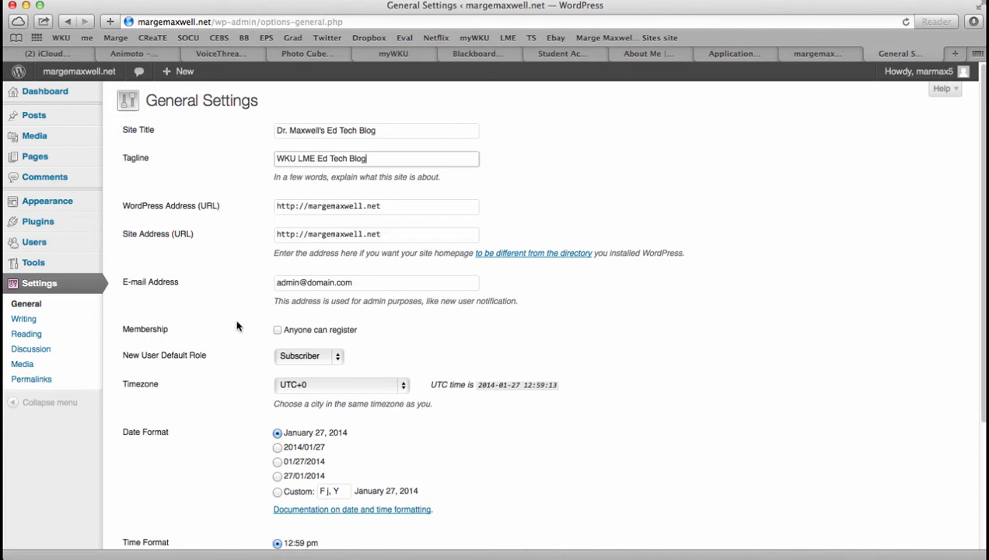
Save the General Settings with the new title and tagline.
{"action": "scroll", "scroll_direction": "down", "scroll_amount": 3}
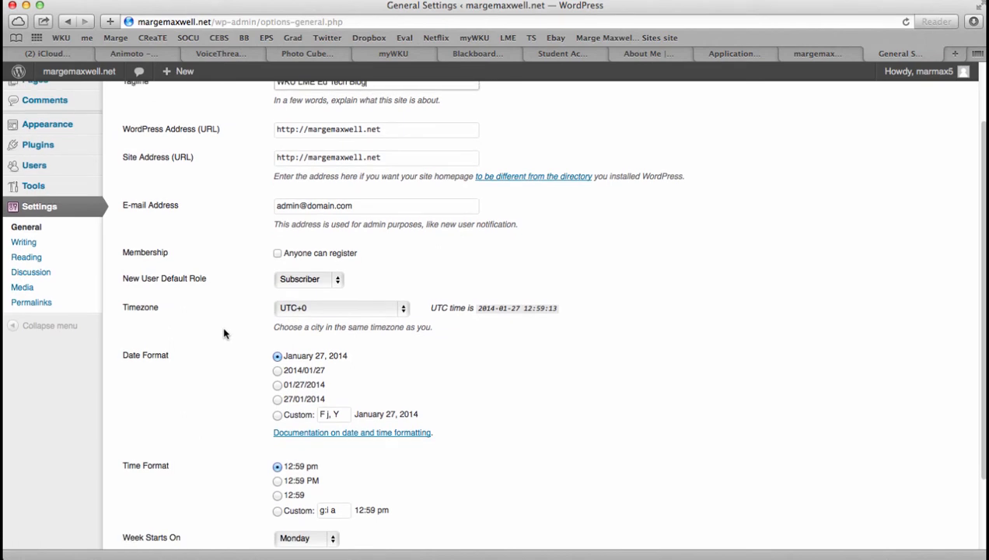
{"action": "scroll", "scroll_direction": "down", "scroll_amount": 3}
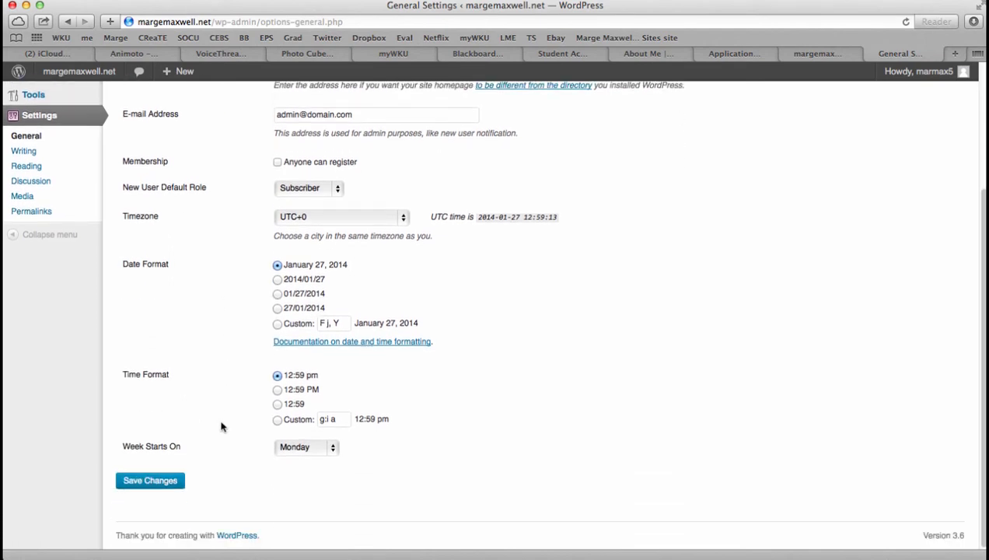
{"action": "left_click", "coordinate": [150, 479]}
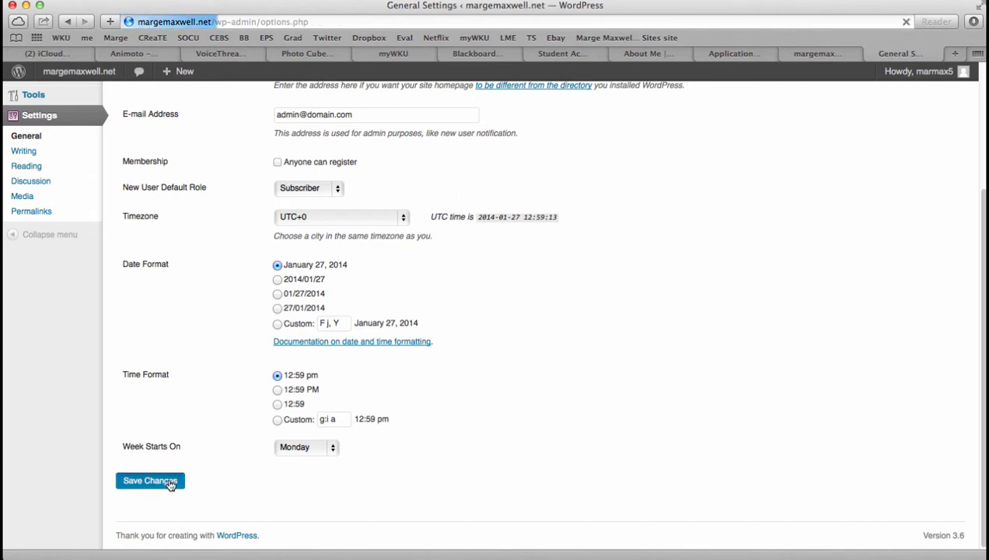
{"action": "left_click", "coordinate": [150, 480]}
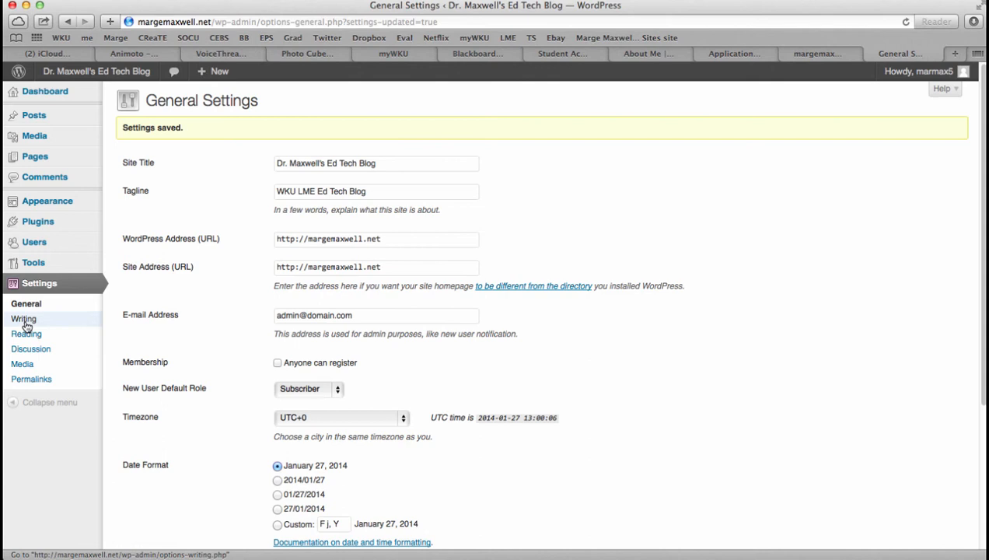
Enable automatic correction of invalidly nested XHTML in Writing Settings and save.
{"action": "left_click", "coordinate": [23, 319]}
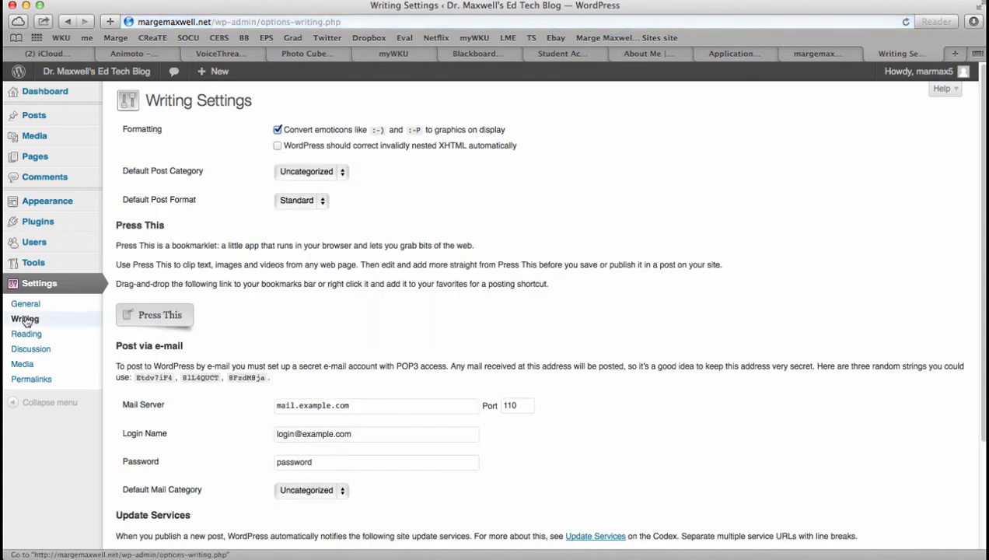
{"action": "mouse_move", "coordinate": [525, 164]}
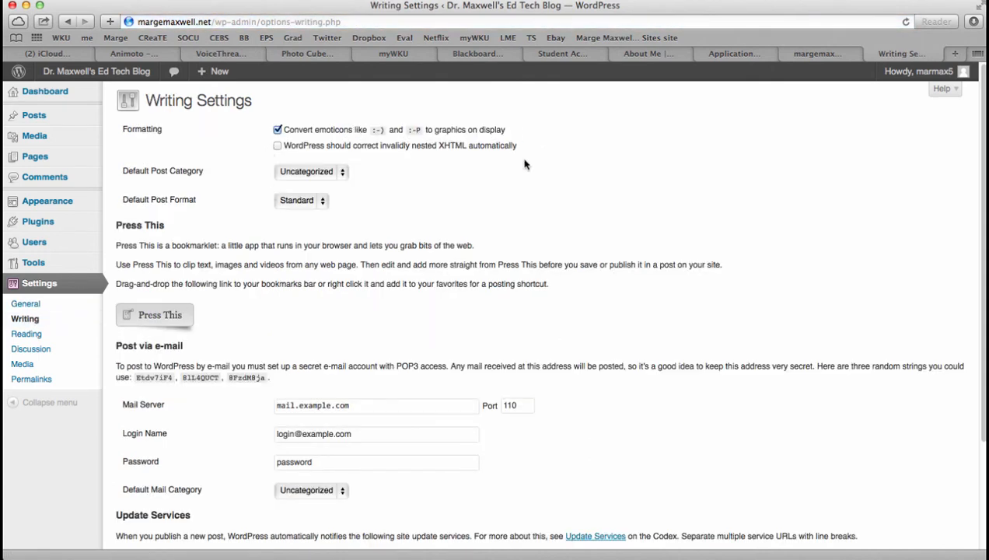
{"action": "mouse_move", "coordinate": [262, 145]}
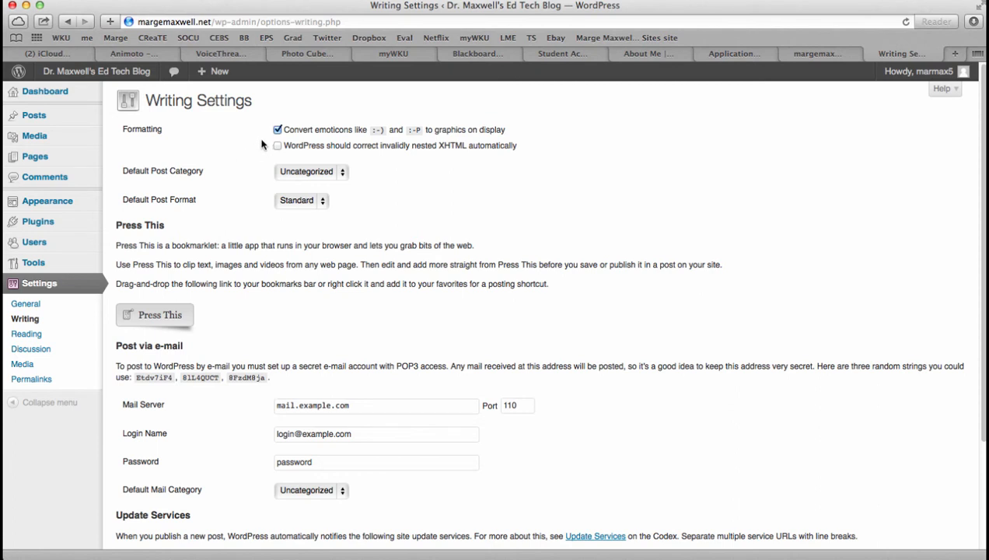
{"action": "mouse_move", "coordinate": [257, 156]}
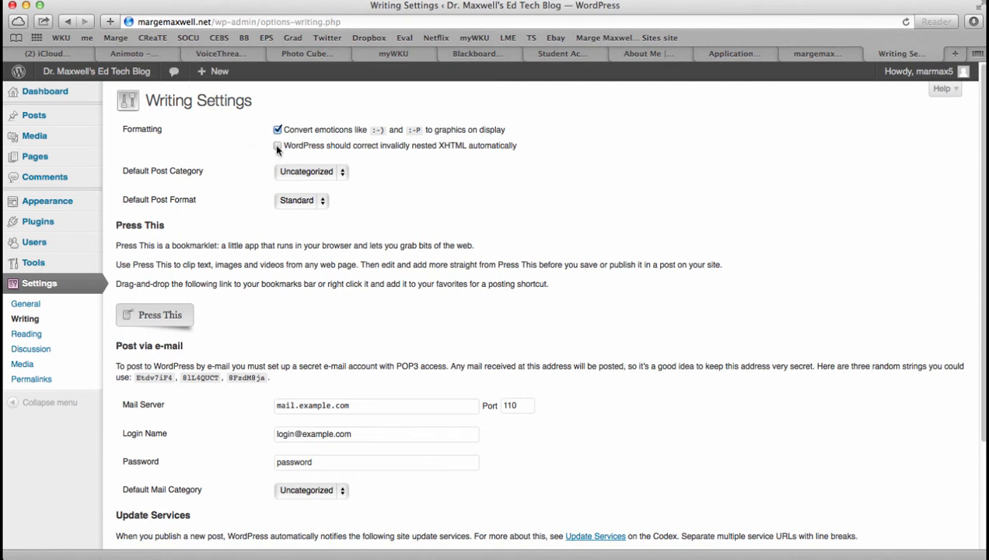
{"action": "left_click", "coordinate": [278, 145]}
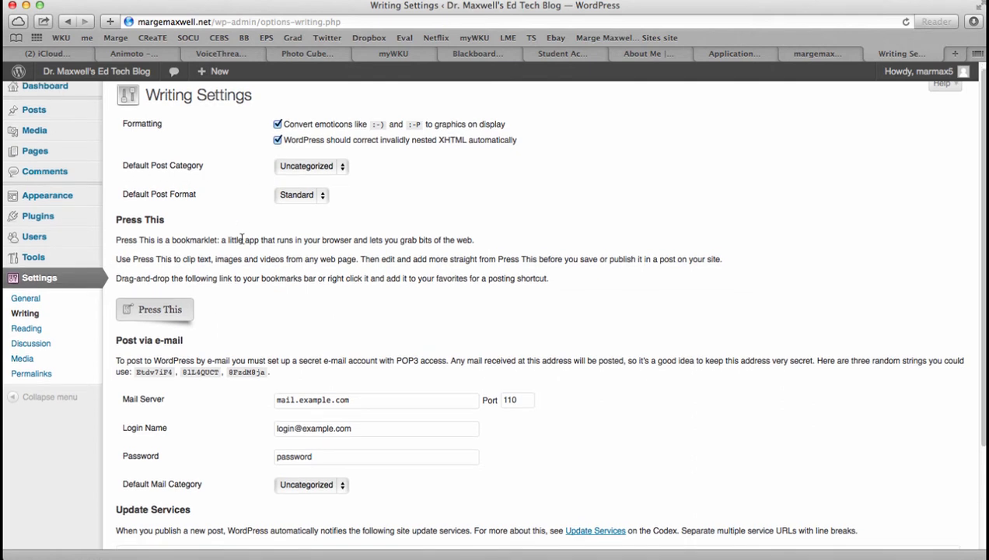
{"action": "scroll", "scroll_direction": "down", "scroll_amount": 3}
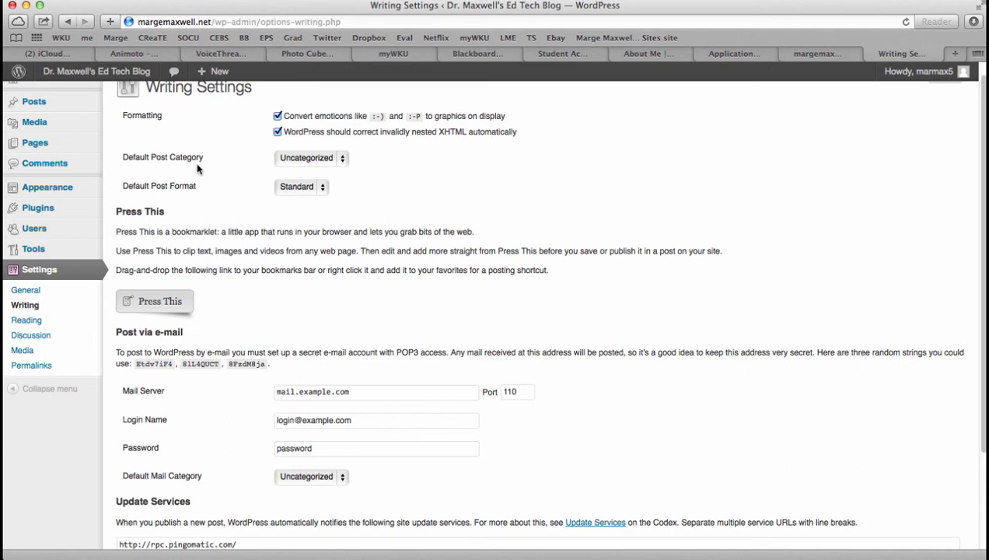
{"action": "mouse_move", "coordinate": [220, 168]}
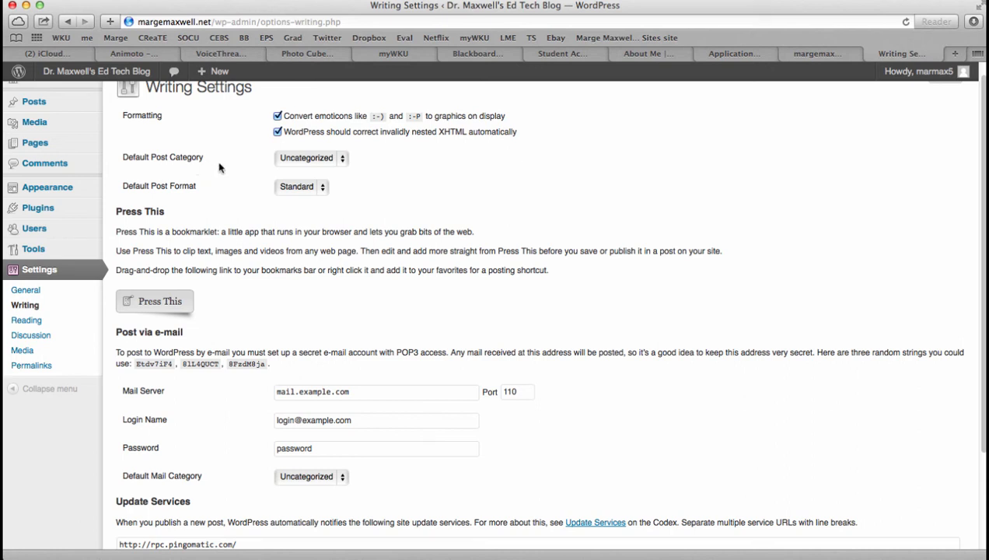
{"action": "scroll", "scroll_direction": "down", "scroll_amount": 3}
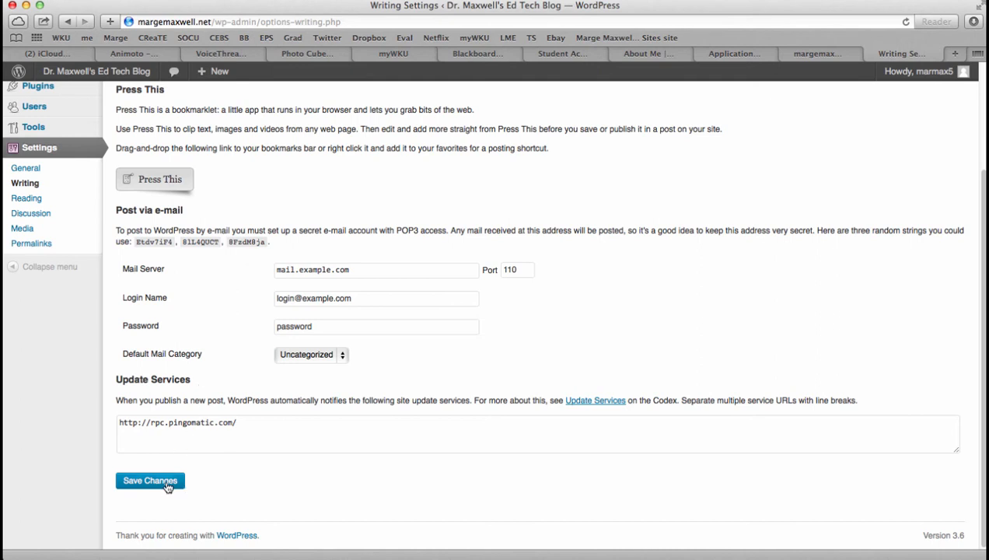
{"action": "left_click", "coordinate": [150, 479]}
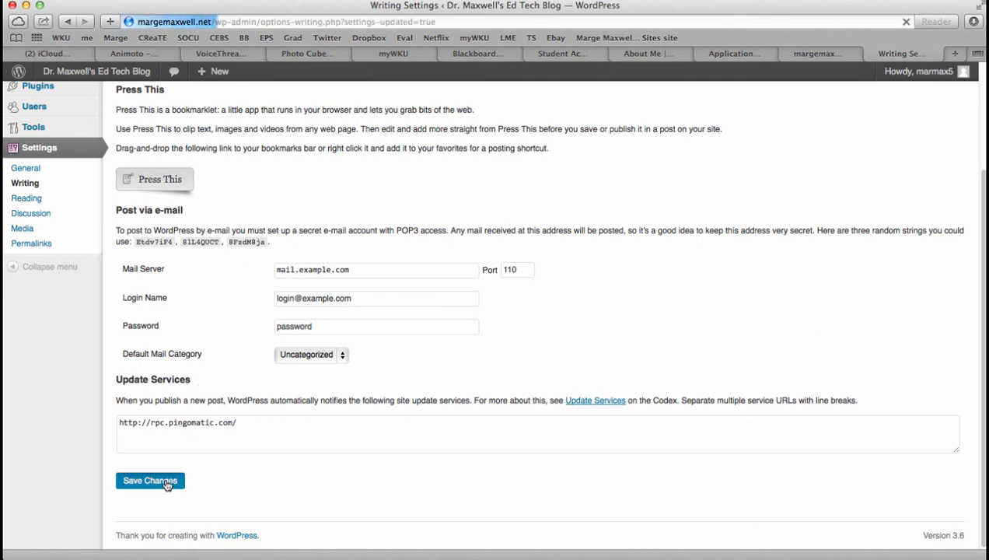
{"action": "left_click", "coordinate": [150, 480]}
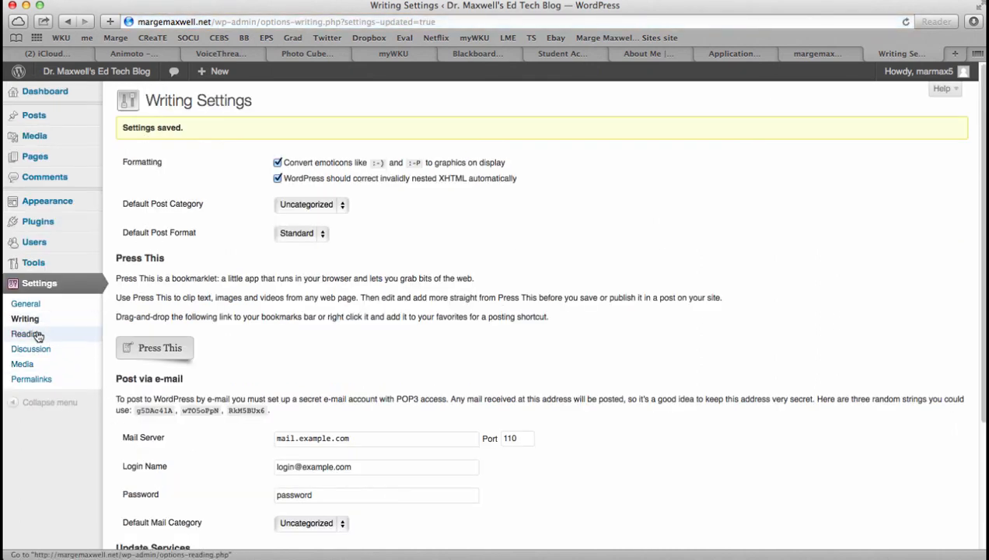
{"action": "left_click", "coordinate": [28, 333]}
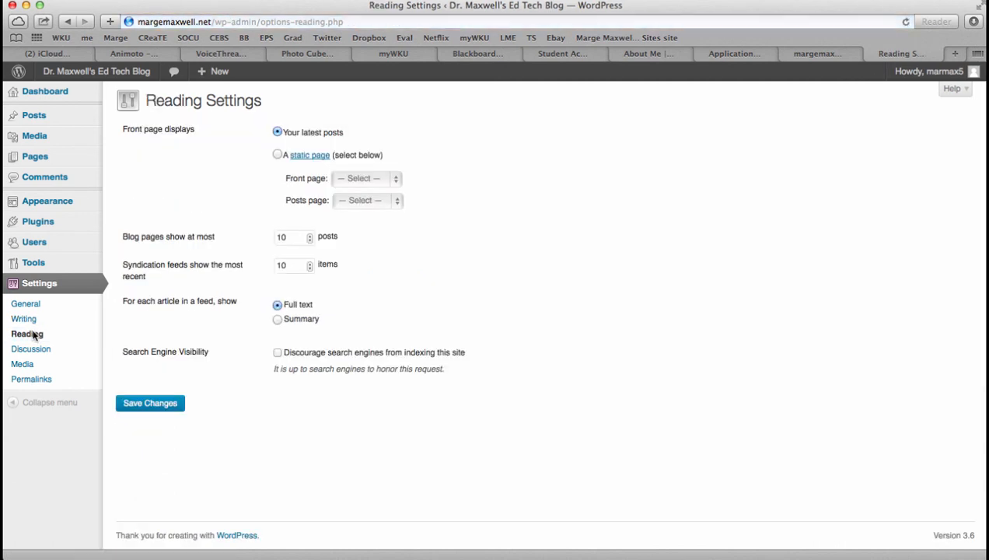
{"action": "mouse_move", "coordinate": [237, 137]}
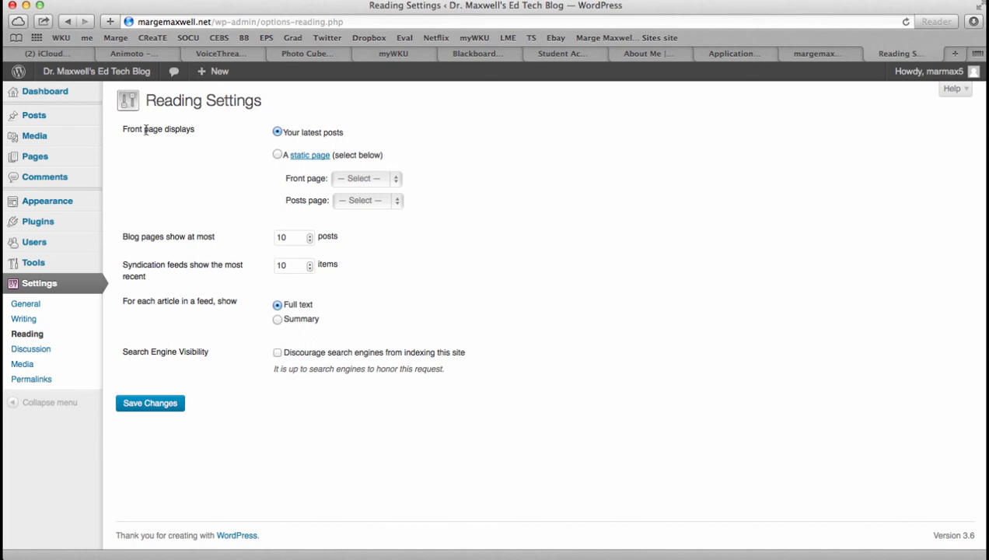
{"action": "mouse_move", "coordinate": [278, 155]}
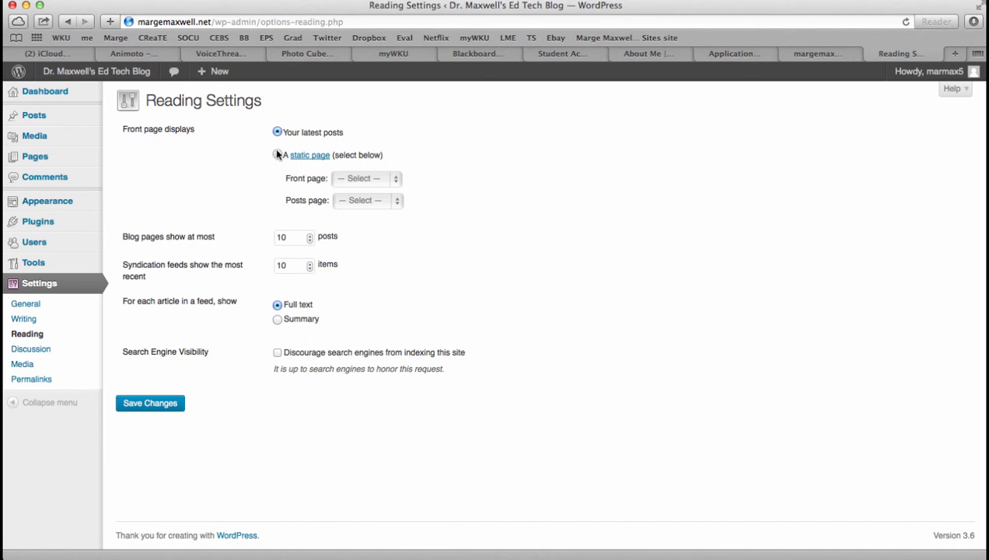
{"action": "mouse_move", "coordinate": [229, 156]}
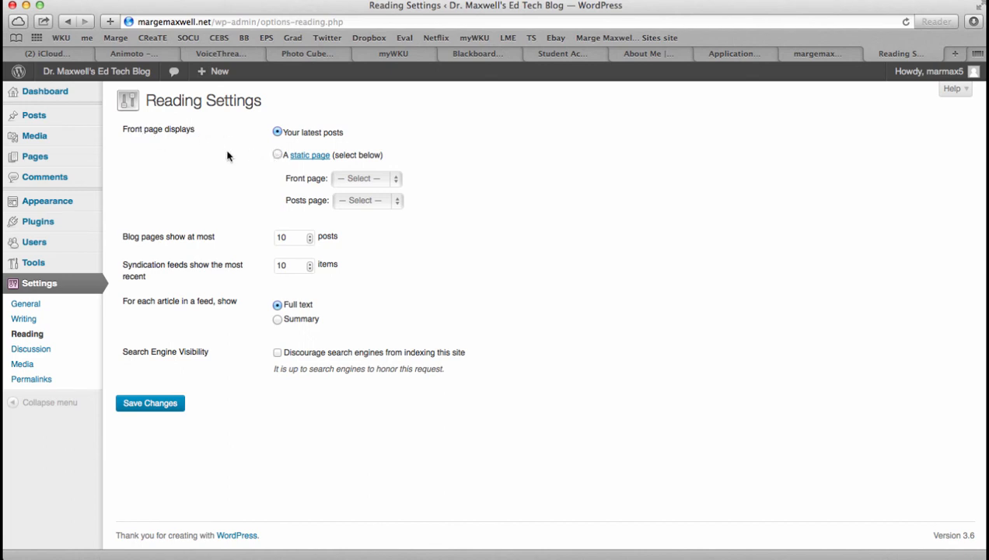
{"action": "mouse_move", "coordinate": [249, 249]}
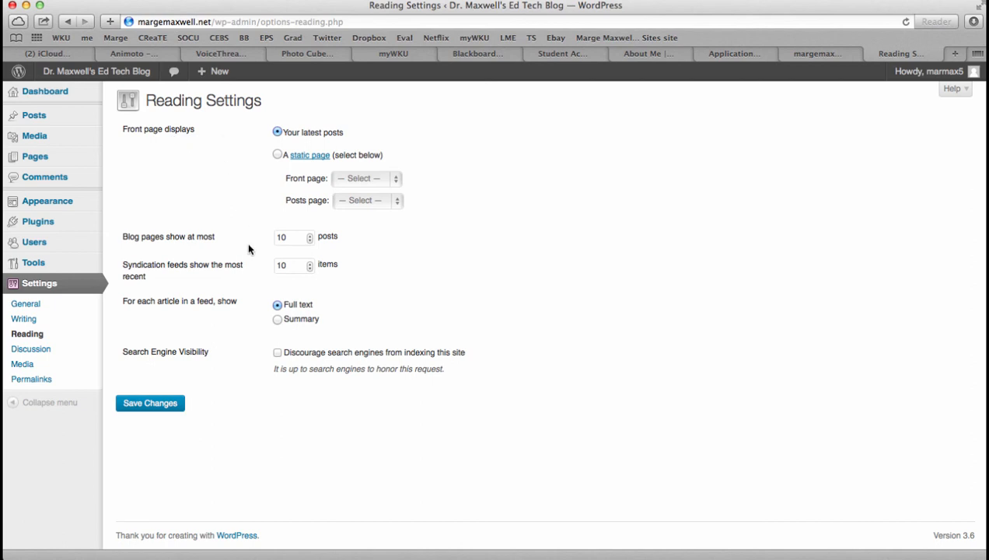
{"action": "mouse_move", "coordinate": [240, 253]}
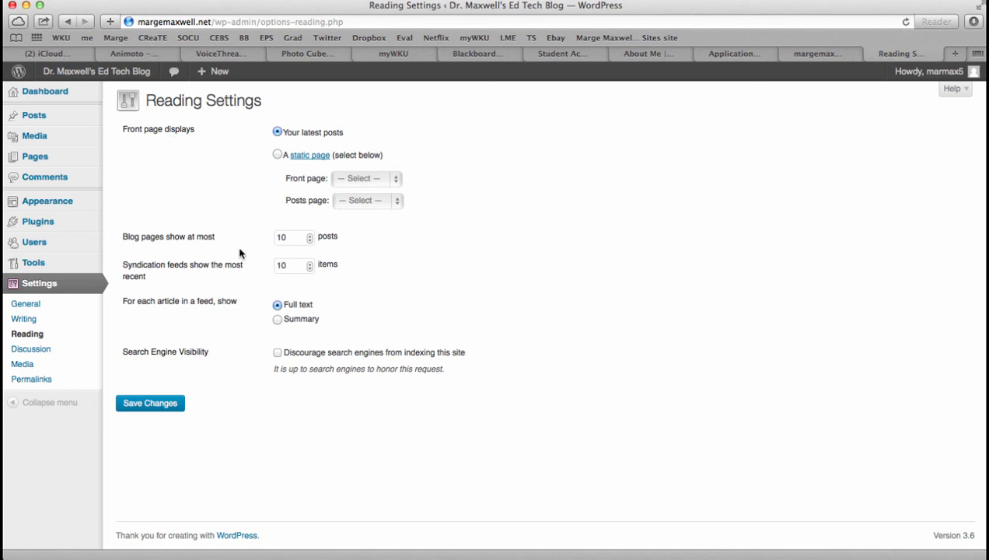
{"action": "mouse_move", "coordinate": [17, 293]}
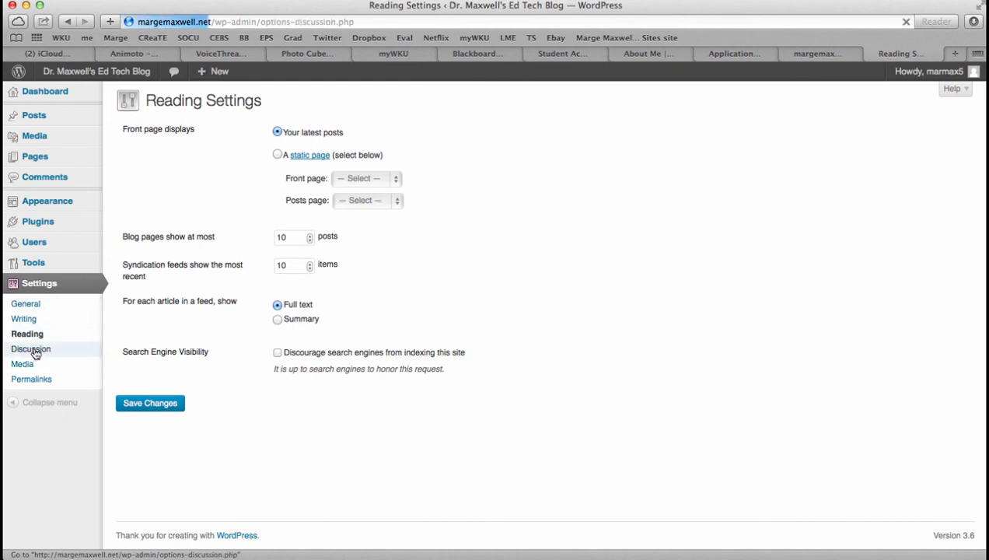
Open the Discussion Settings page from the Settings menu.
{"action": "left_click", "coordinate": [30, 348]}
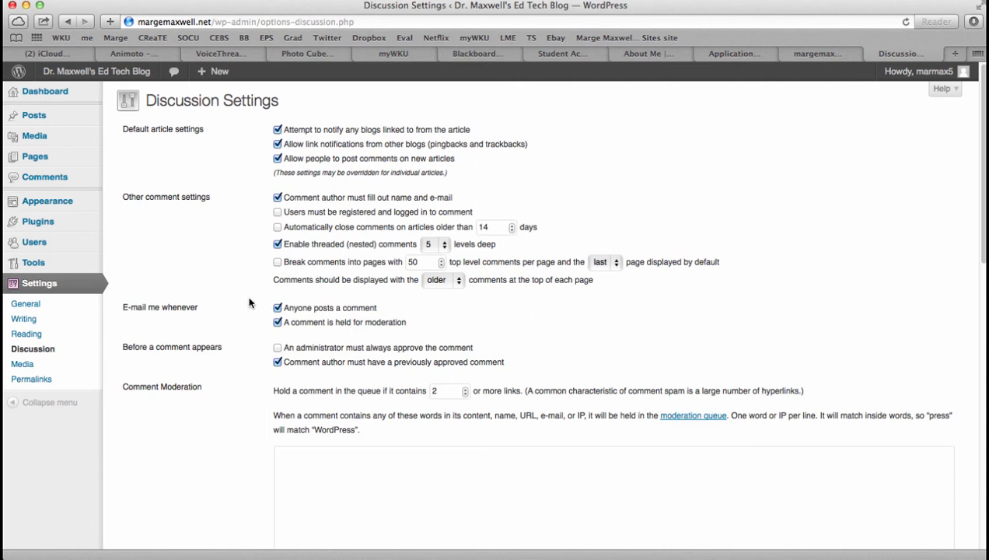
{"action": "mouse_move", "coordinate": [68, 355]}
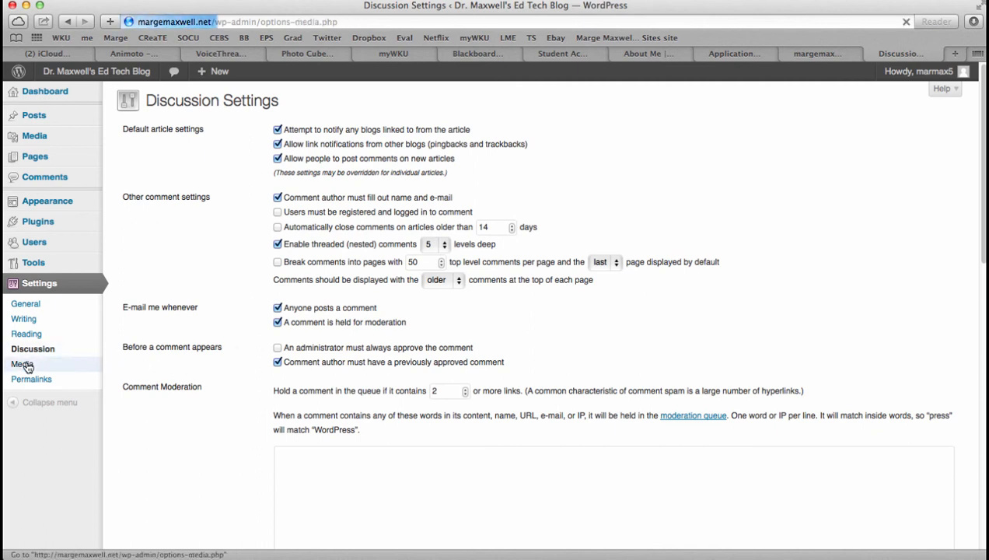
Open Media Settings to review the thumbnail, medium and large image sizes.
{"action": "left_click", "coordinate": [22, 364]}
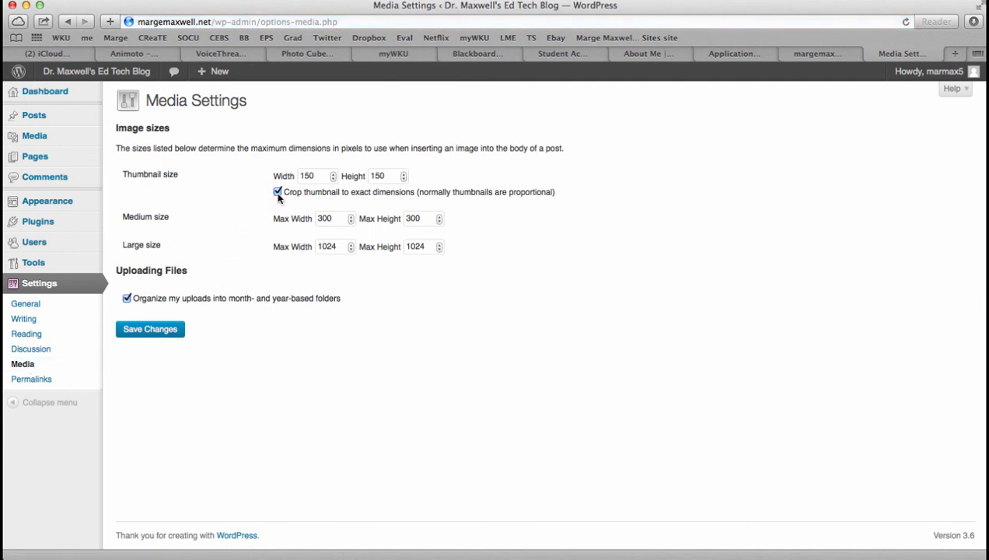
{"action": "mouse_move", "coordinate": [227, 284]}
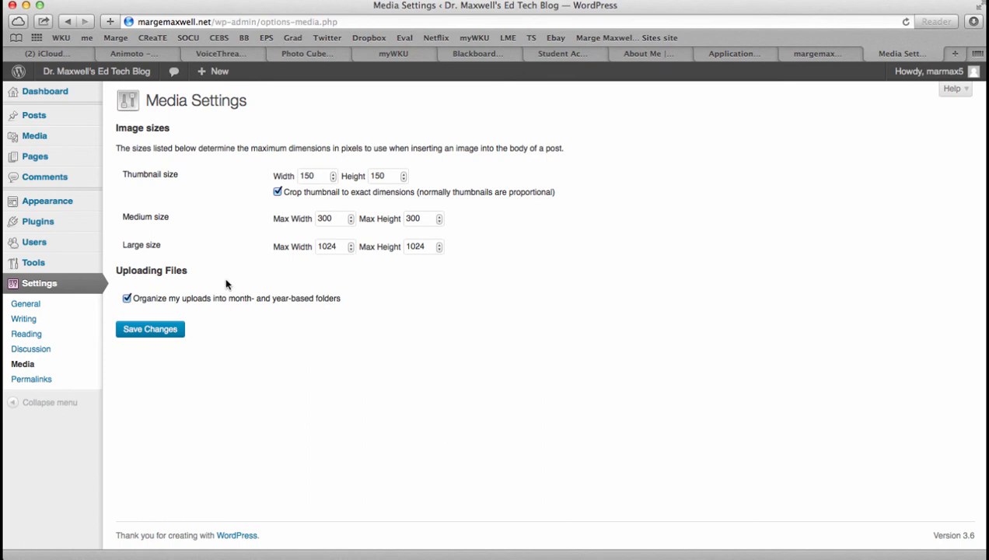
{"action": "mouse_move", "coordinate": [225, 215]}
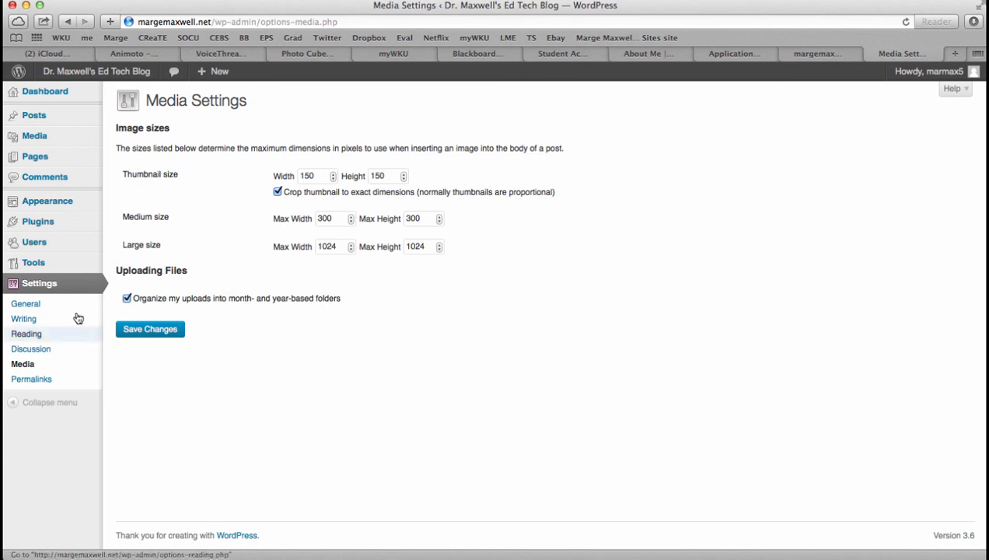
{"action": "left_click", "coordinate": [31, 379]}
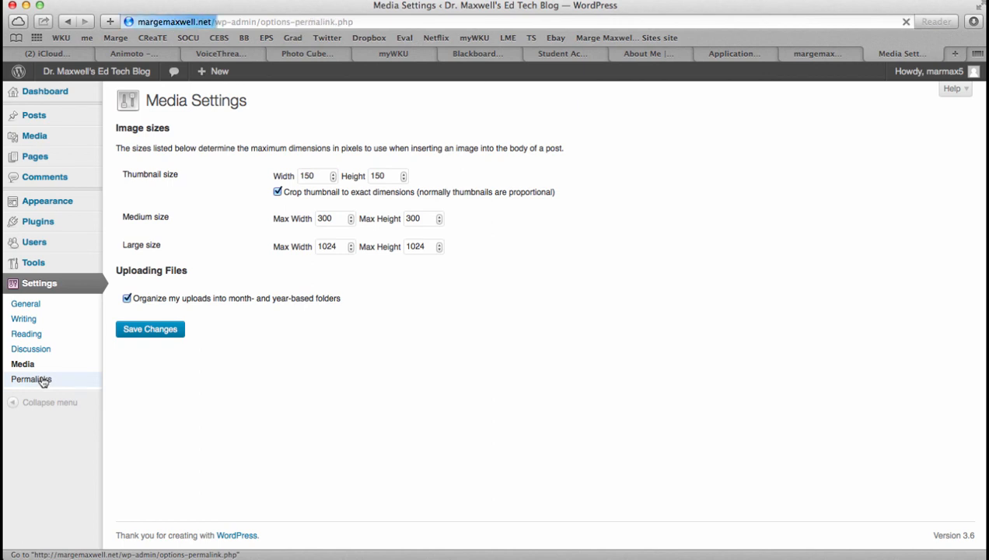
Set the permalink structure to 'Post name' and save.
{"action": "left_click", "coordinate": [32, 379]}
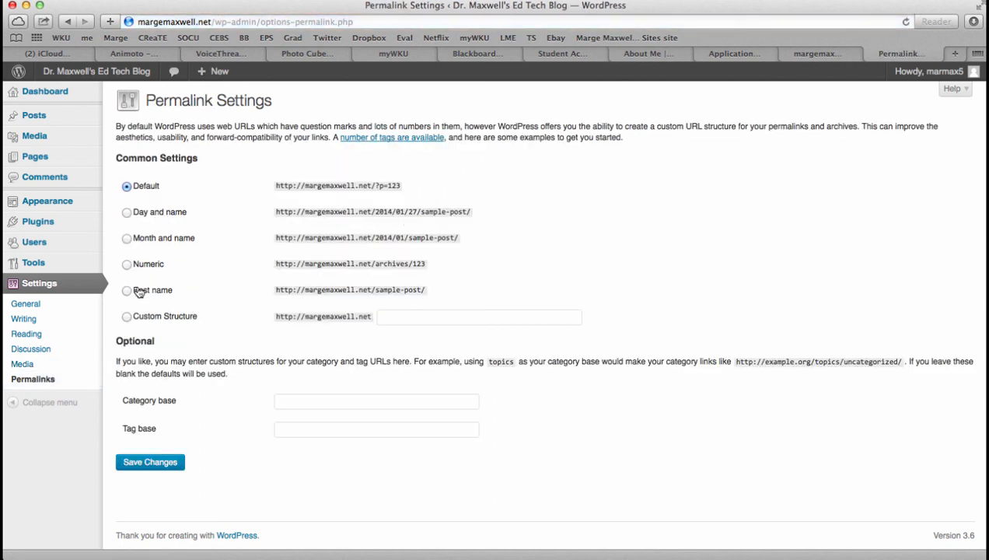
{"action": "left_click", "coordinate": [127, 290]}
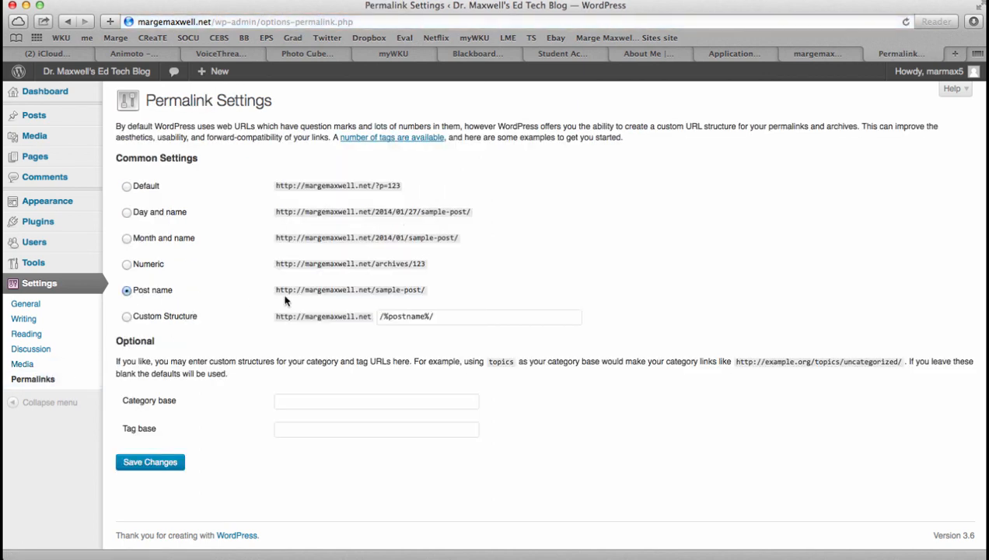
{"action": "mouse_move", "coordinate": [443, 300]}
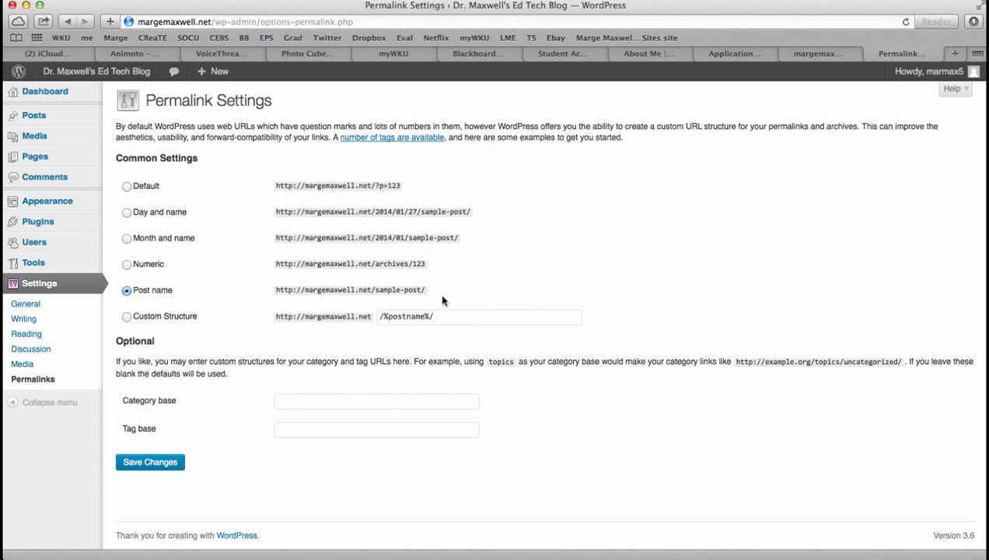
{"action": "mouse_move", "coordinate": [408, 196]}
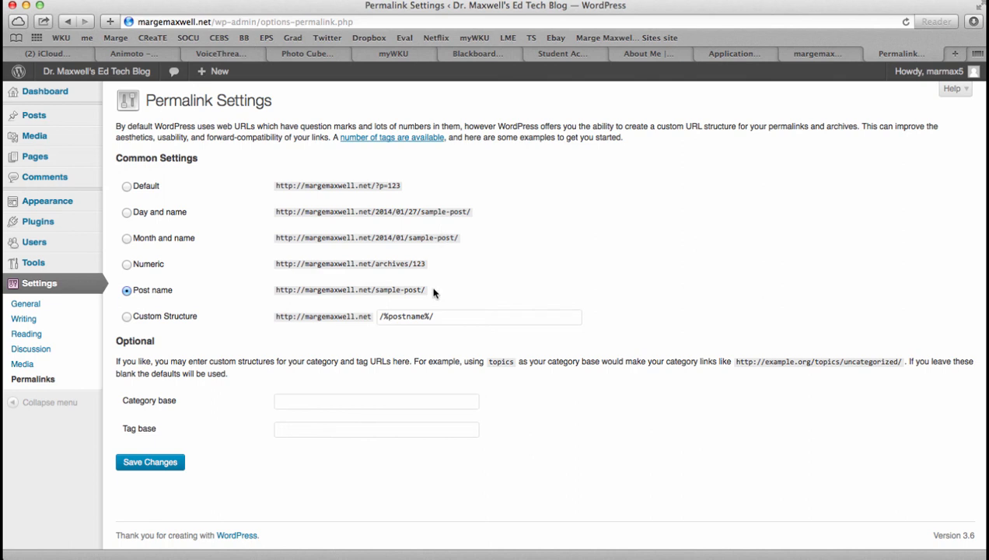
{"action": "mouse_move", "coordinate": [426, 208]}
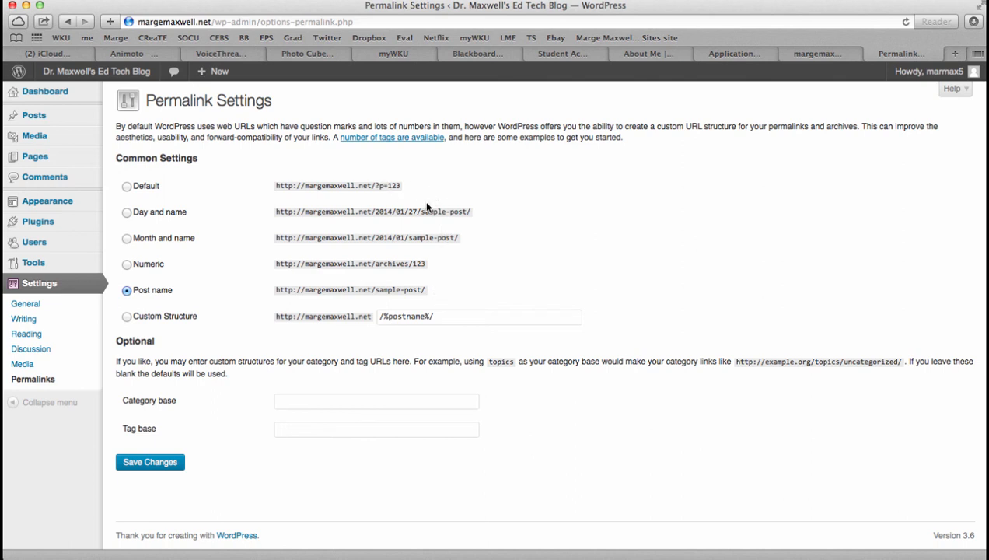
{"action": "mouse_move", "coordinate": [458, 293]}
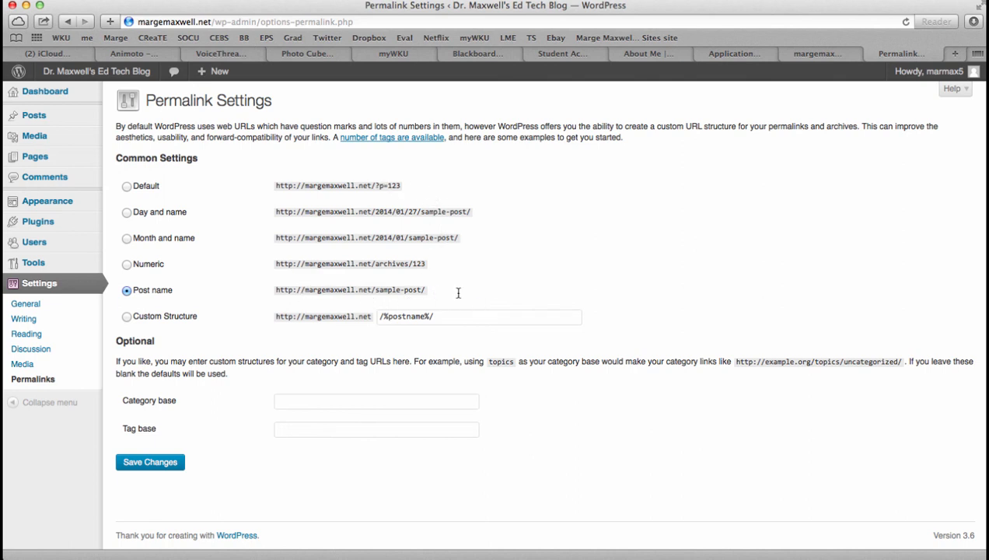
{"action": "mouse_move", "coordinate": [158, 462]}
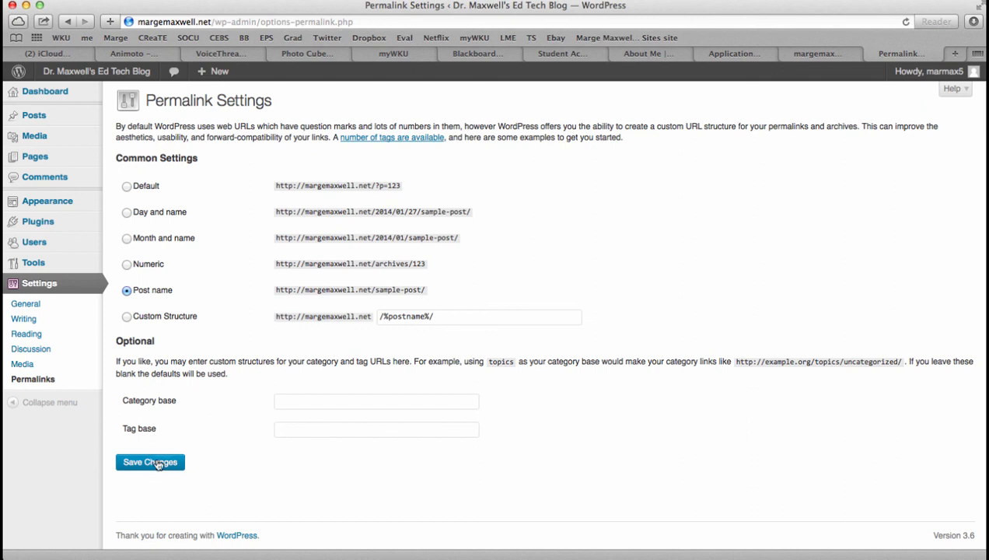
{"action": "left_click", "coordinate": [151, 461]}
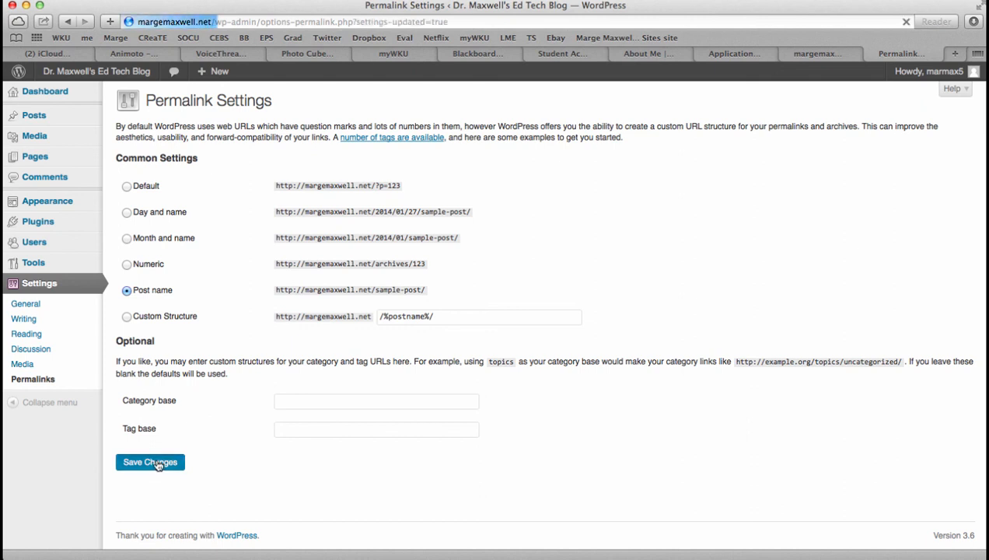
{"action": "left_click", "coordinate": [149, 462]}
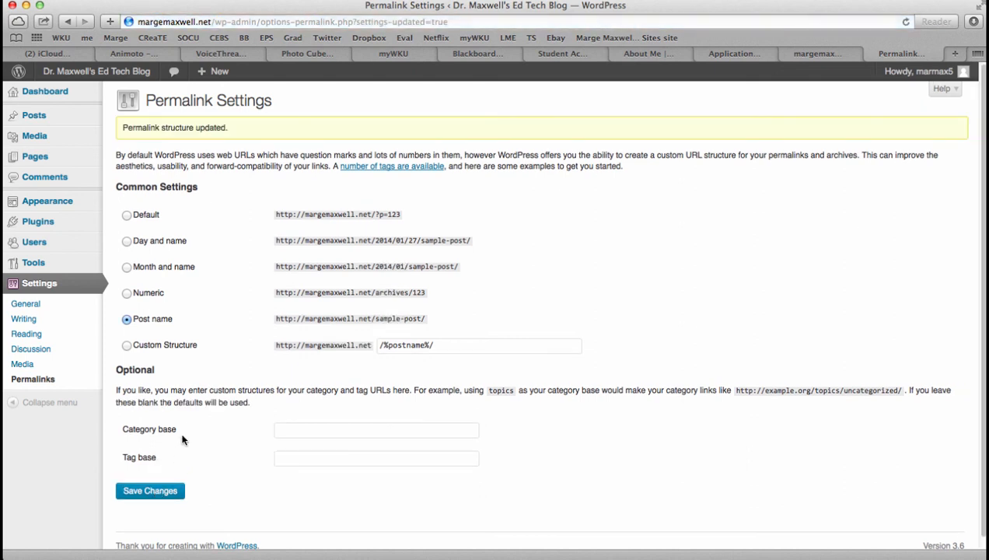